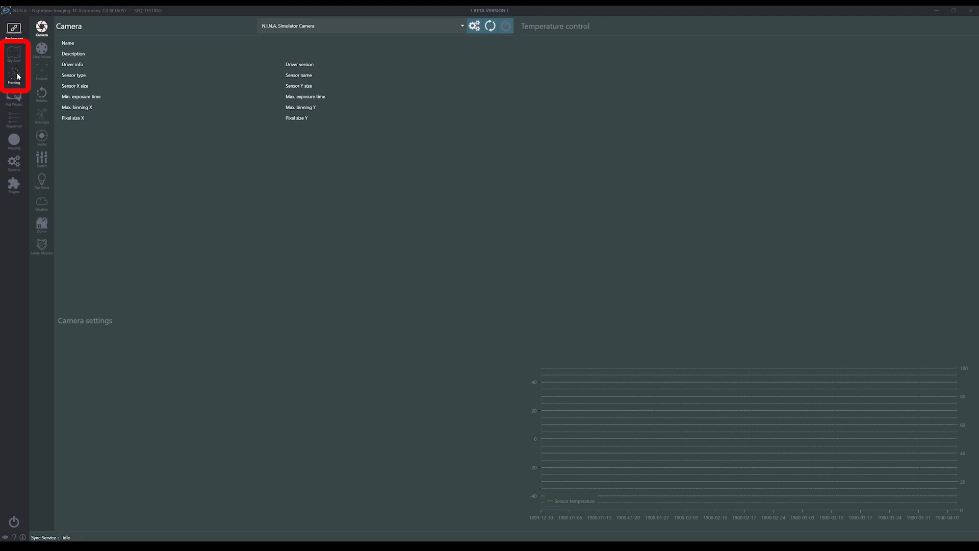
Enter m51 as the object name in the Sky Atlas search.
click(28, 106)
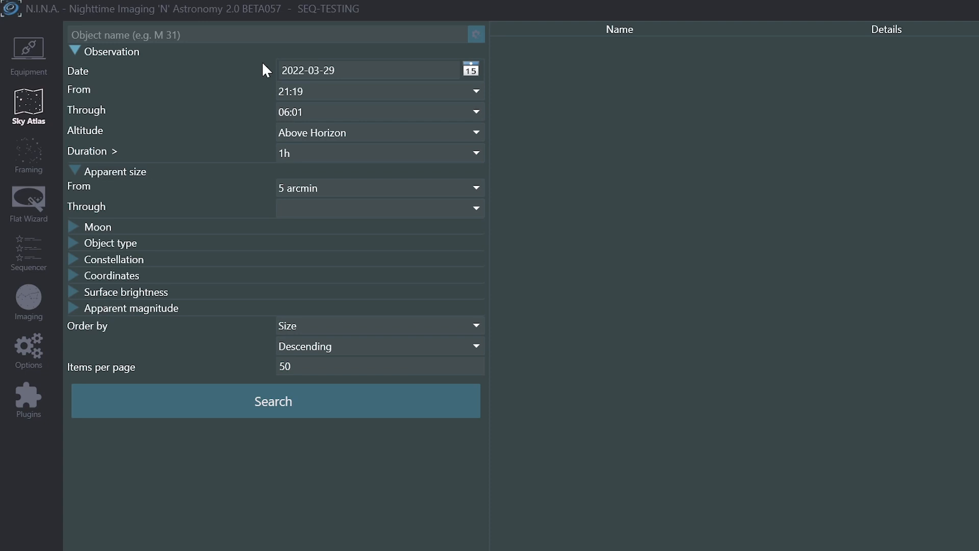
text(m)
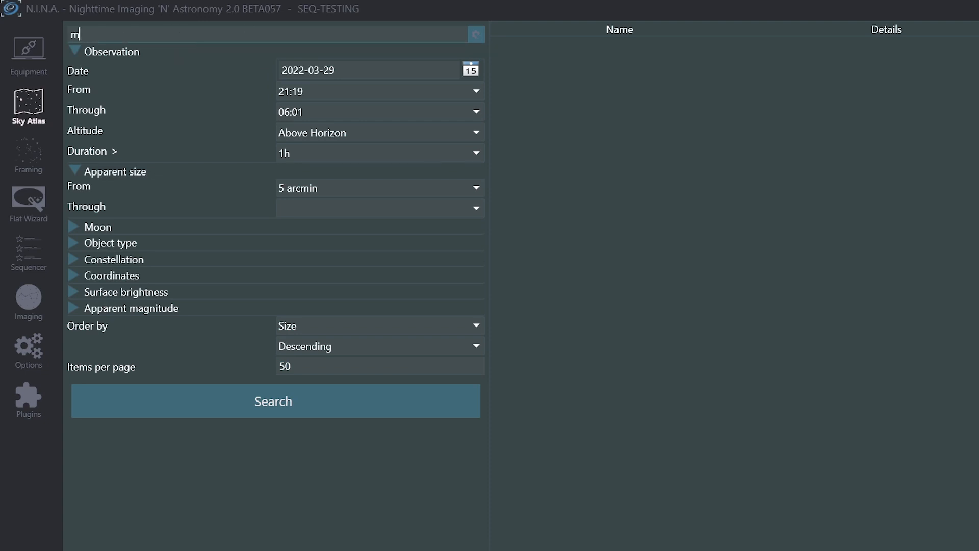
text(51)
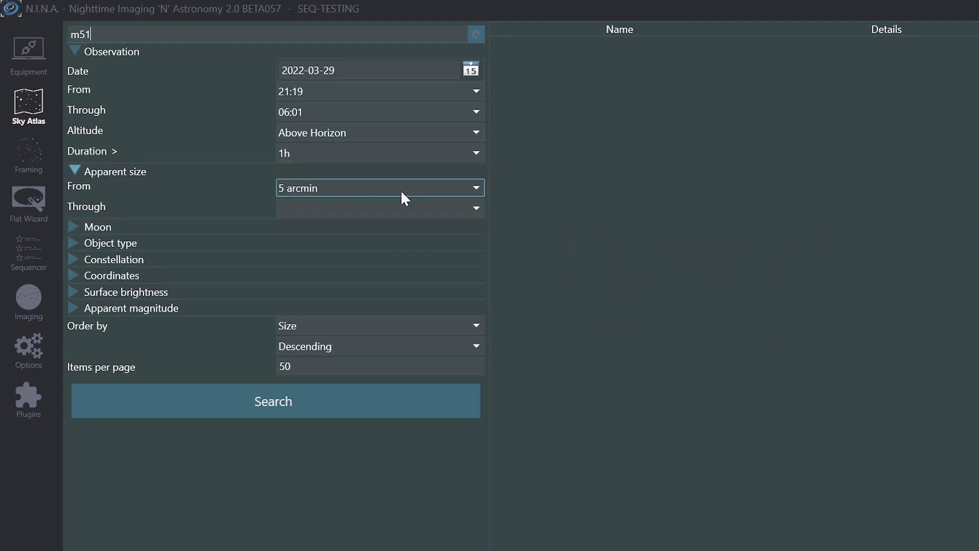
Search for M 51 and send the result to the Framing Assistant.
click(273, 400)
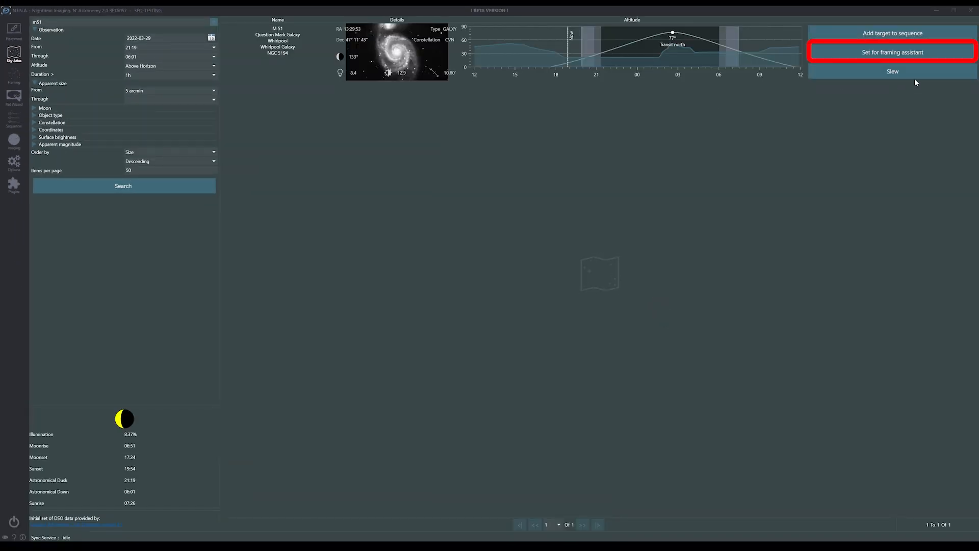
click(891, 52)
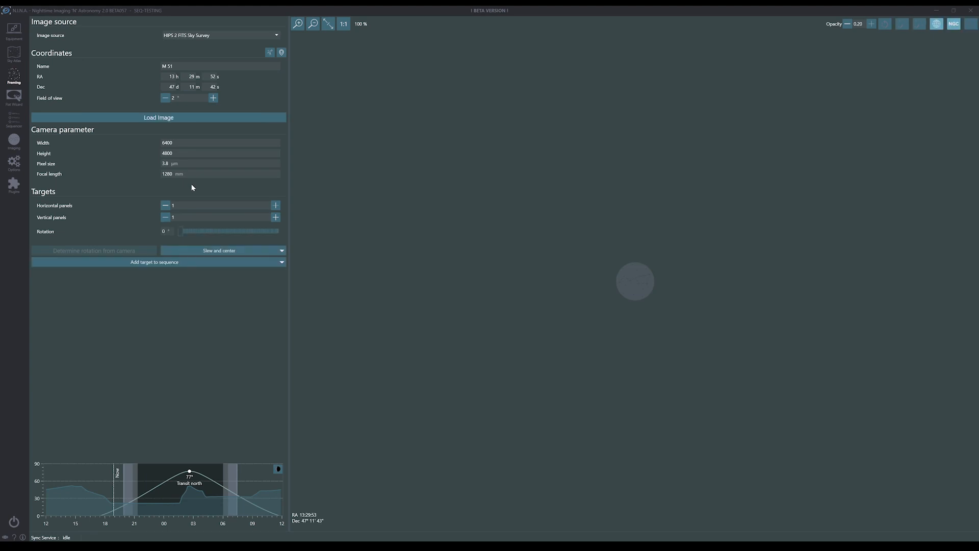
Load the HIPS 2 FITS survey image of M 51 and nudge the camera frame slightly.
click(159, 117)
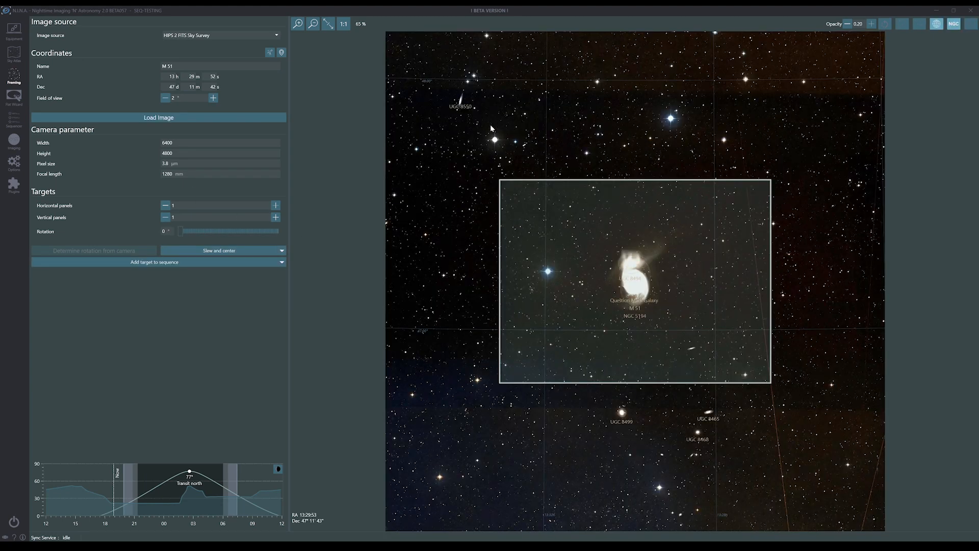
drag(632, 274, 683, 261)
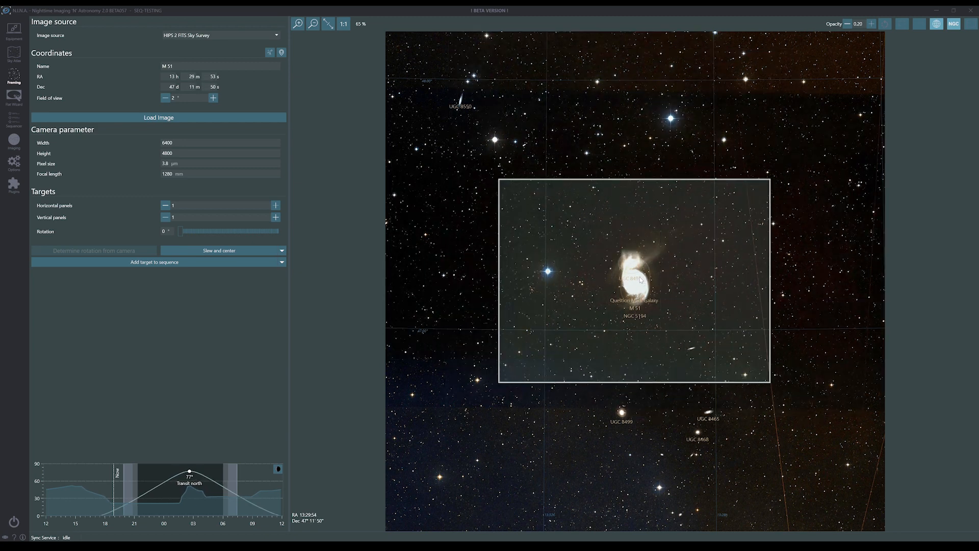
mouse_move(180, 232)
text(m)
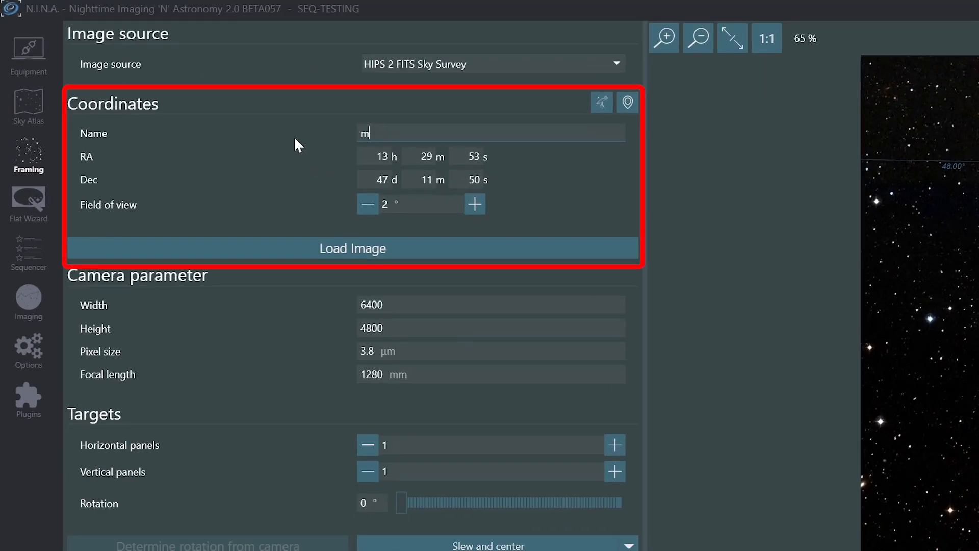
Change the framing target to M 101 via the name suggestion.
text(101)
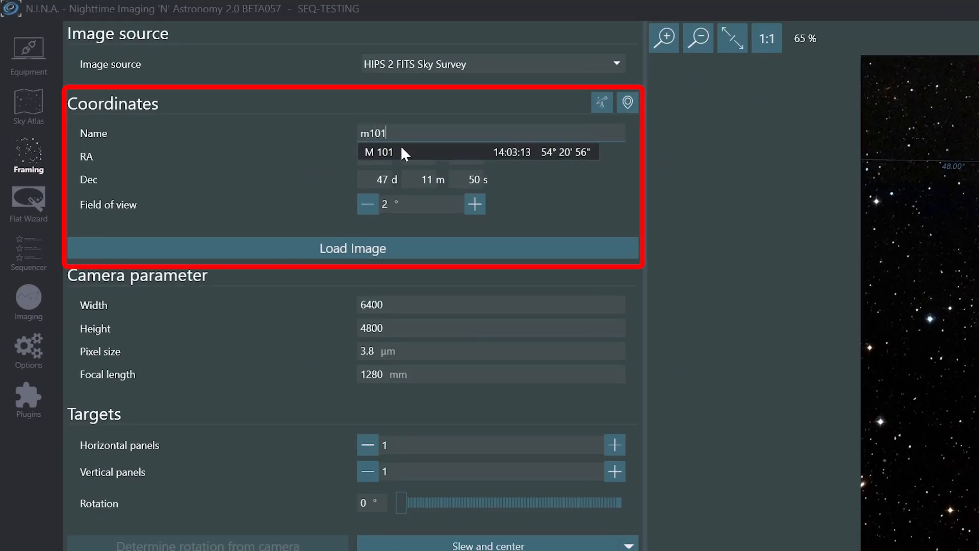
click(379, 151)
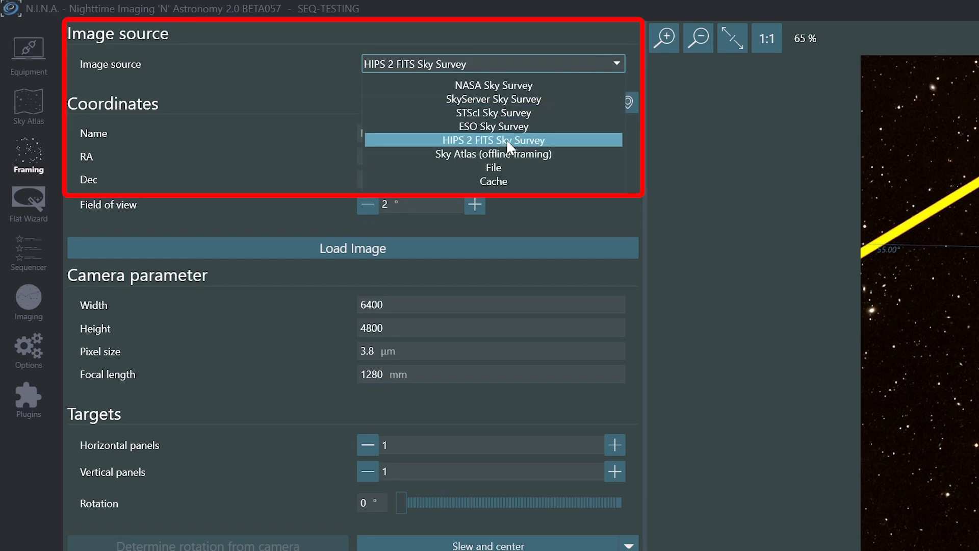
Keep HIPS 2 FITS Sky Survey as the image source.
click(492, 181)
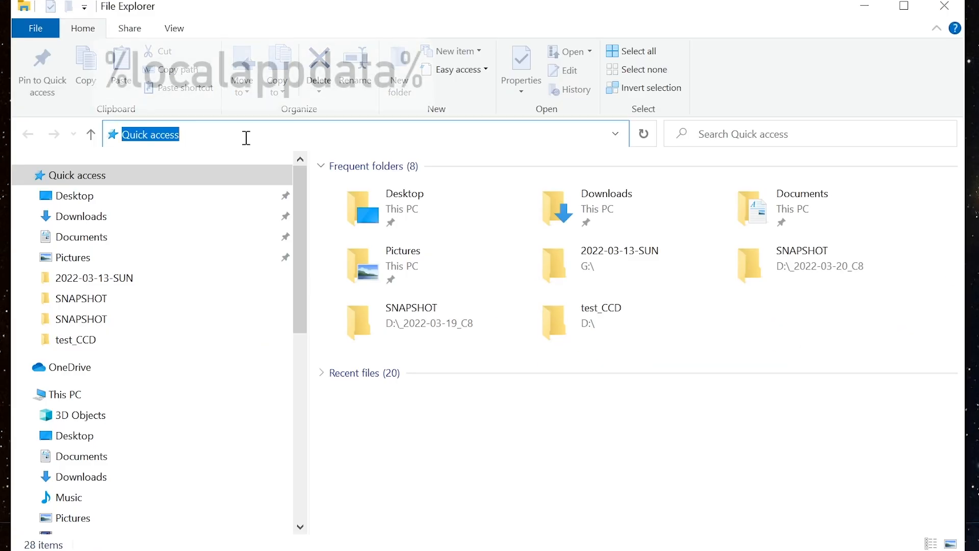
Navigate File Explorer to %localappdata% to reach the NINA folder.
text(%localappdata%)
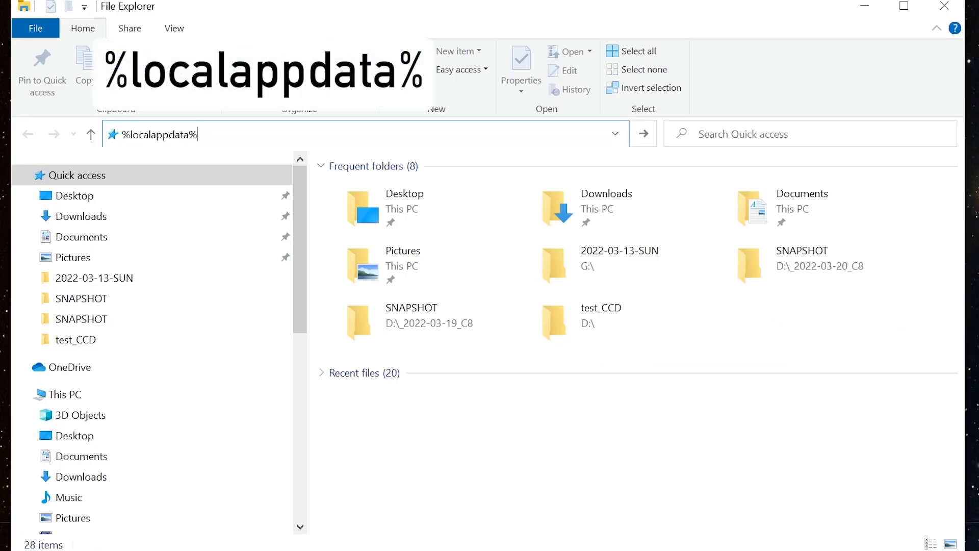
key(Enter)
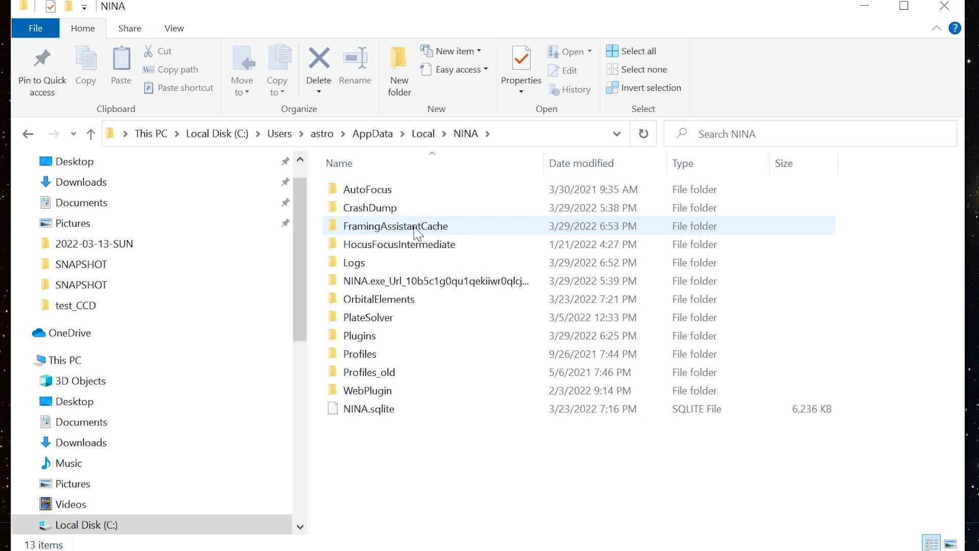
Open FramingAssistantCache and select the cached M 51_150px.jpg and M 101_150px.jpg images.
double_click(396, 225)
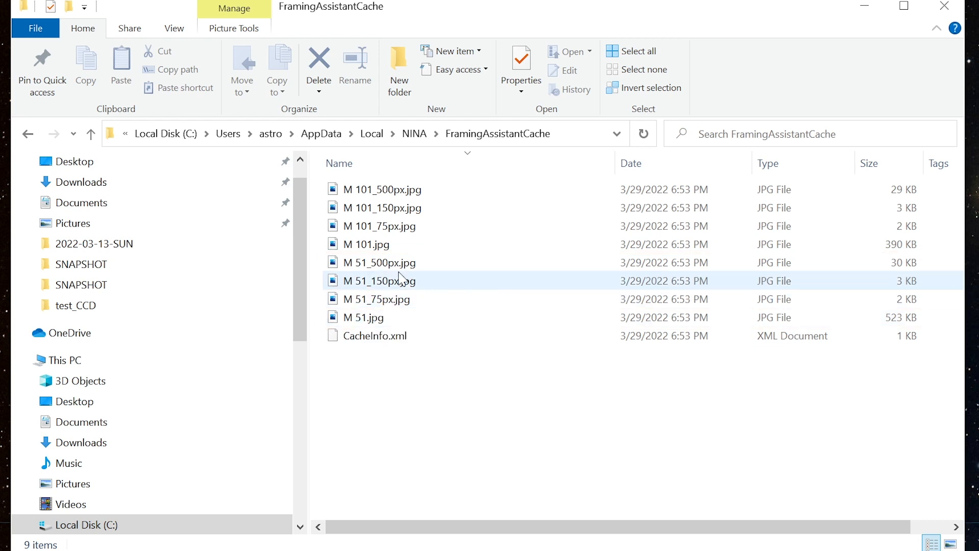
click(381, 207)
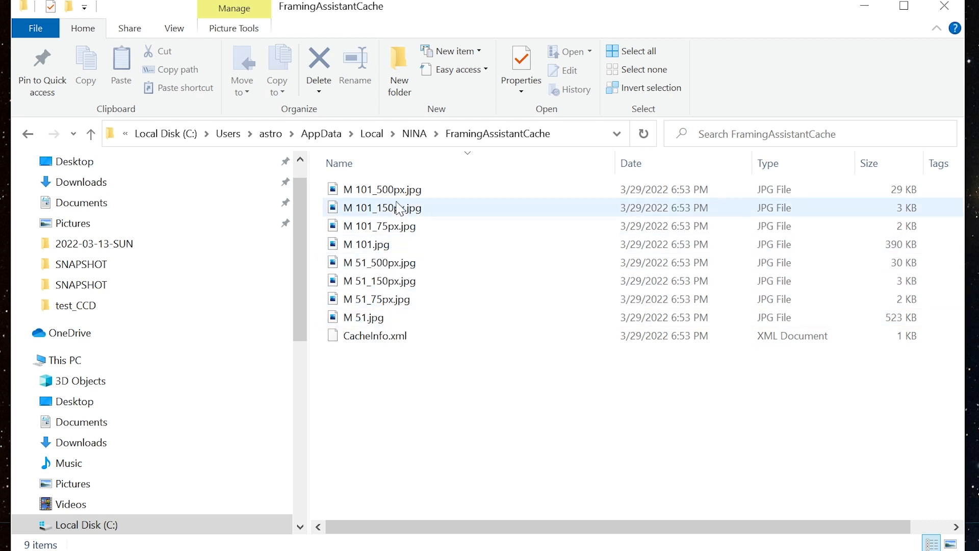
click(377, 299)
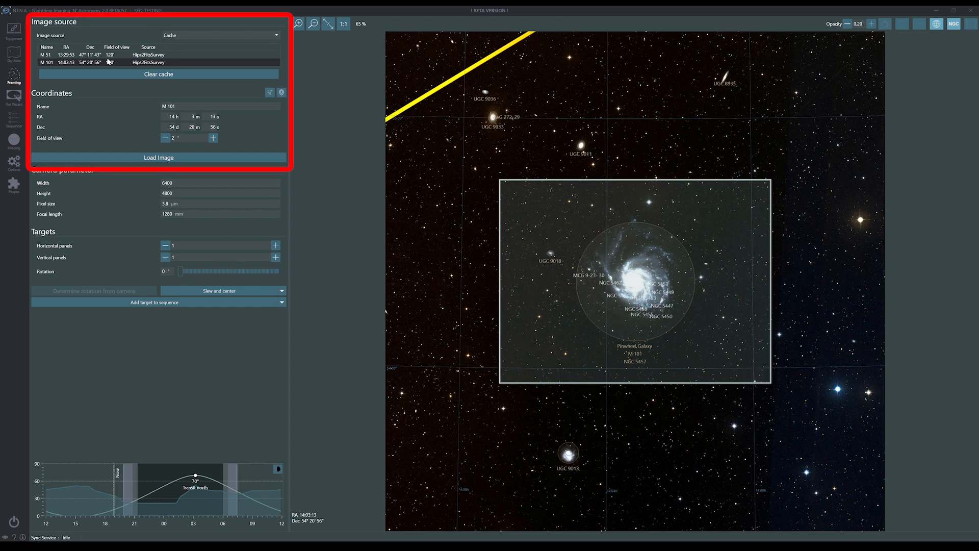
Load the cached M 51 entry into the framing view, replacing M 101.
click(46, 54)
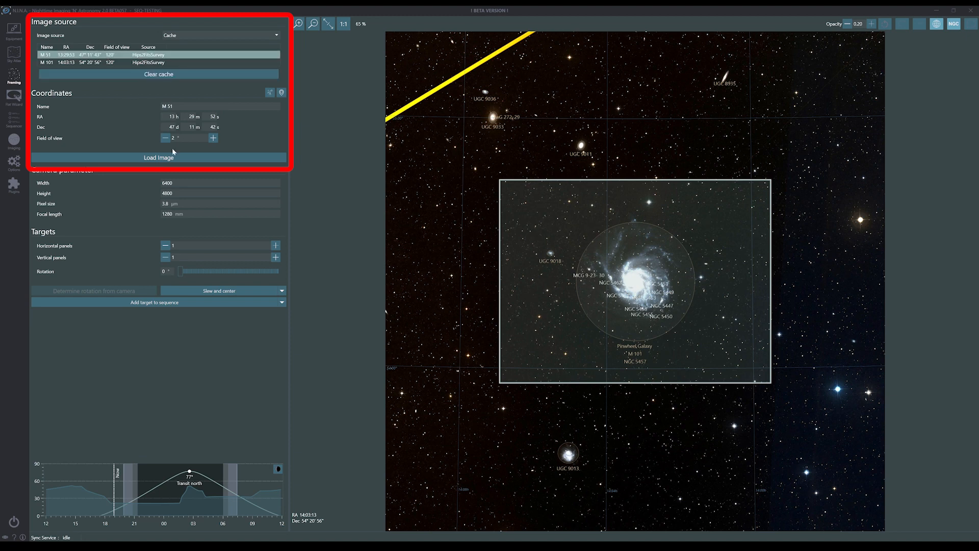
click(159, 157)
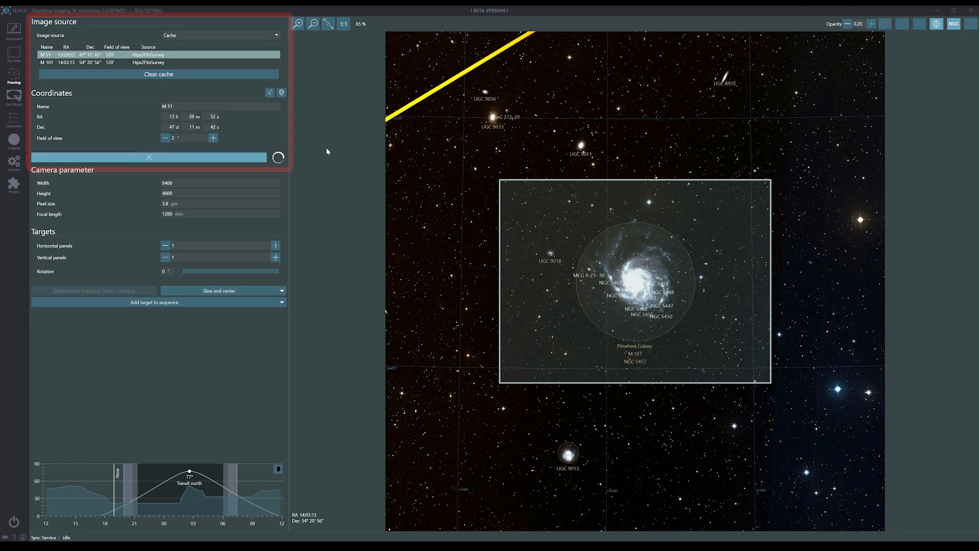
click(47, 54)
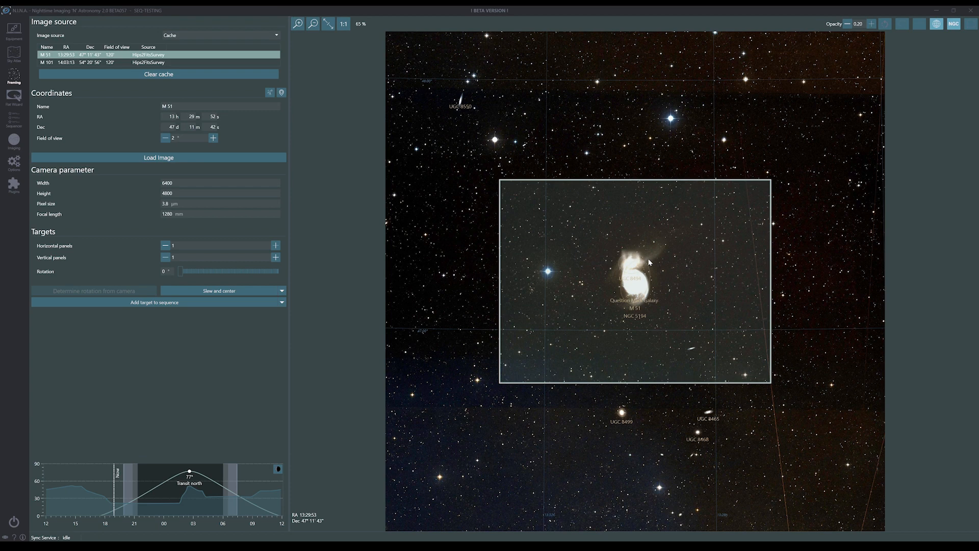
mouse_move(353, 214)
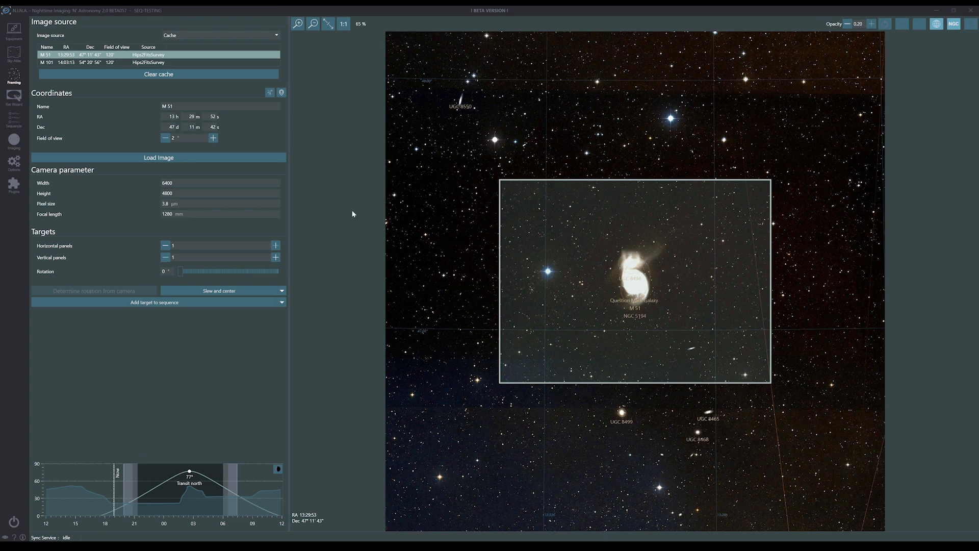
mouse_move(249, 20)
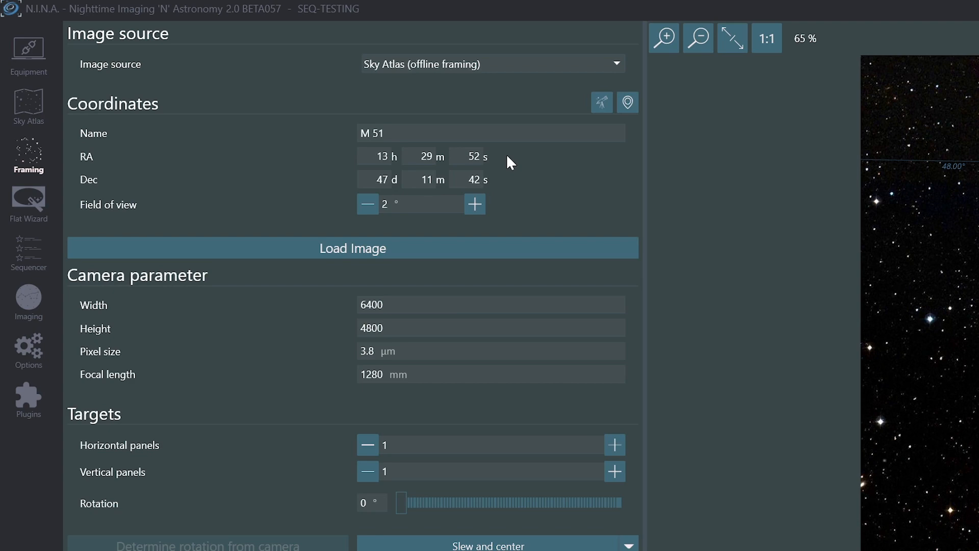
mouse_move(352, 246)
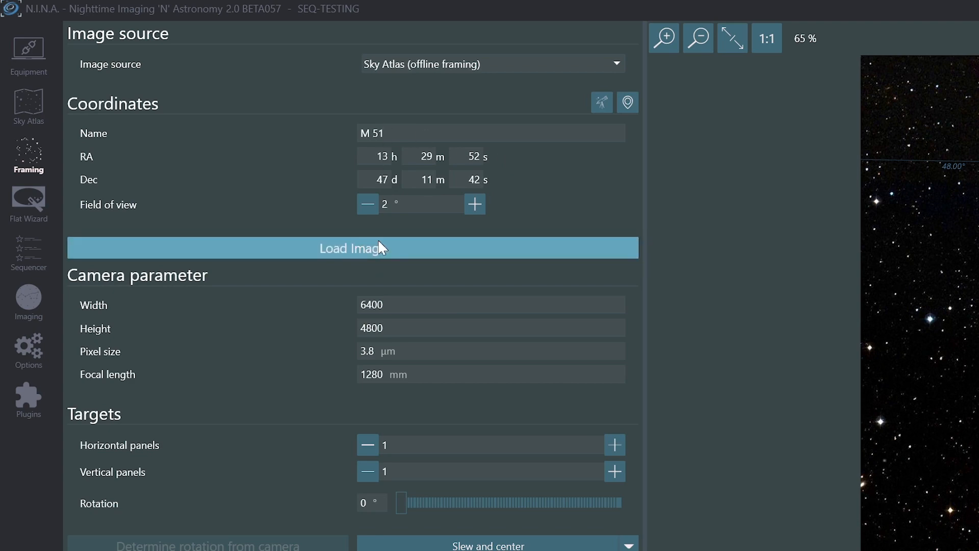
Render M 51 on the offline Sky Atlas chart with object outlines and labels.
click(352, 247)
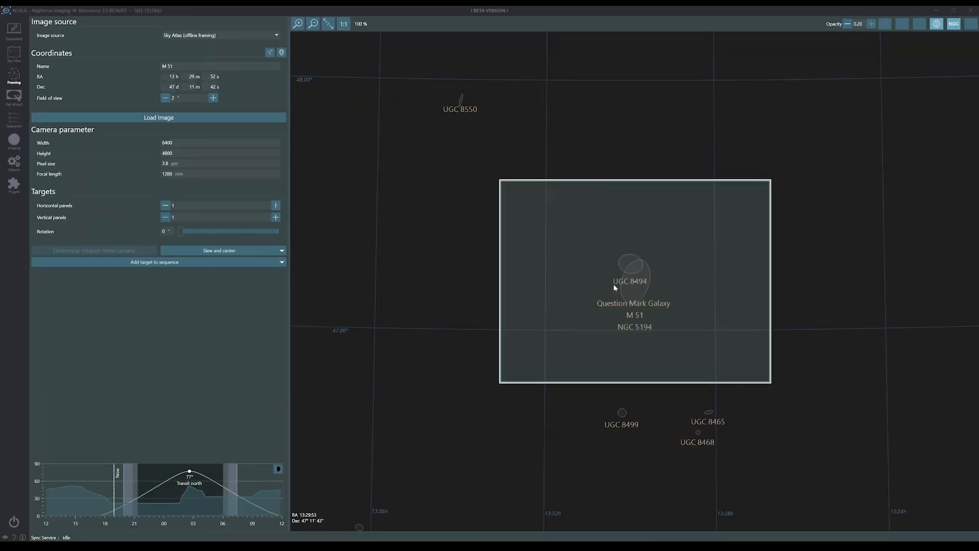
click(166, 98)
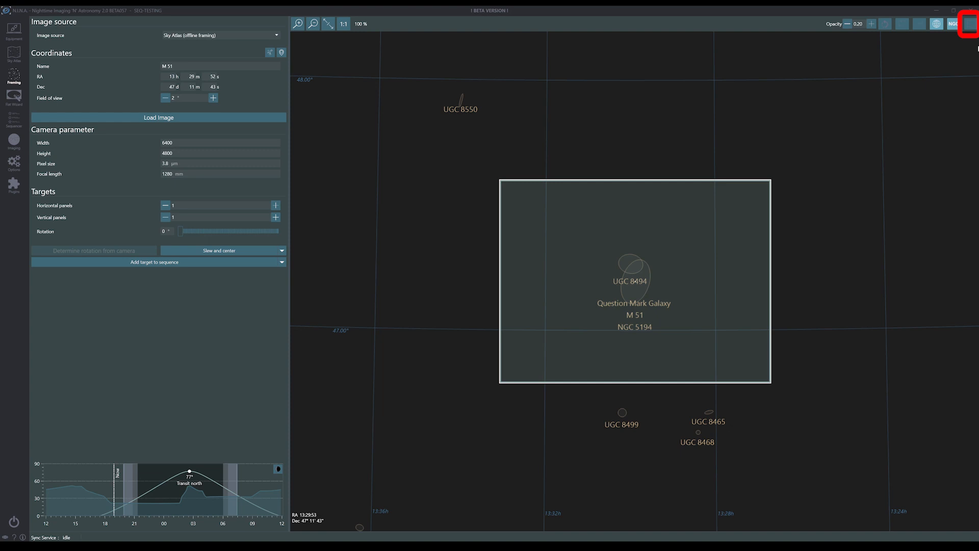
mouse_move(970, 23)
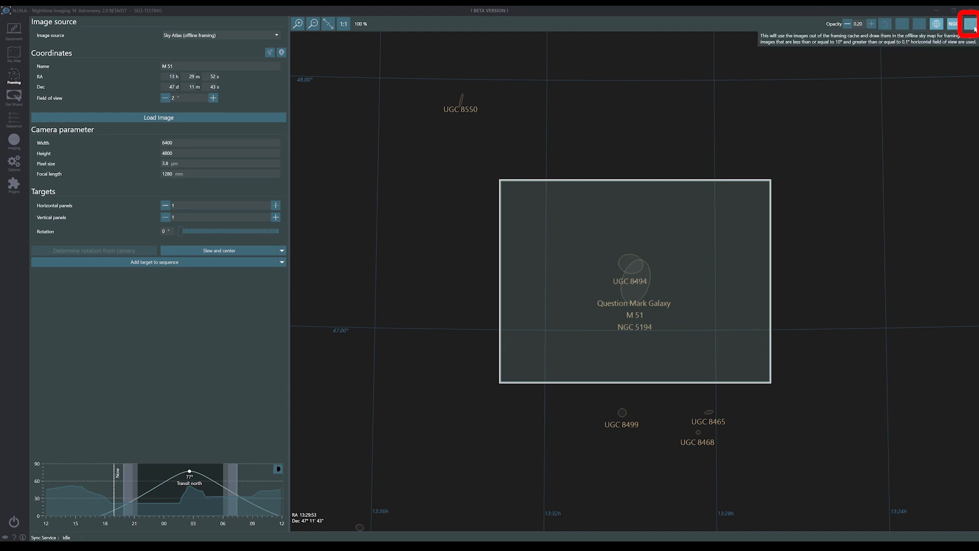
mouse_move(861, 183)
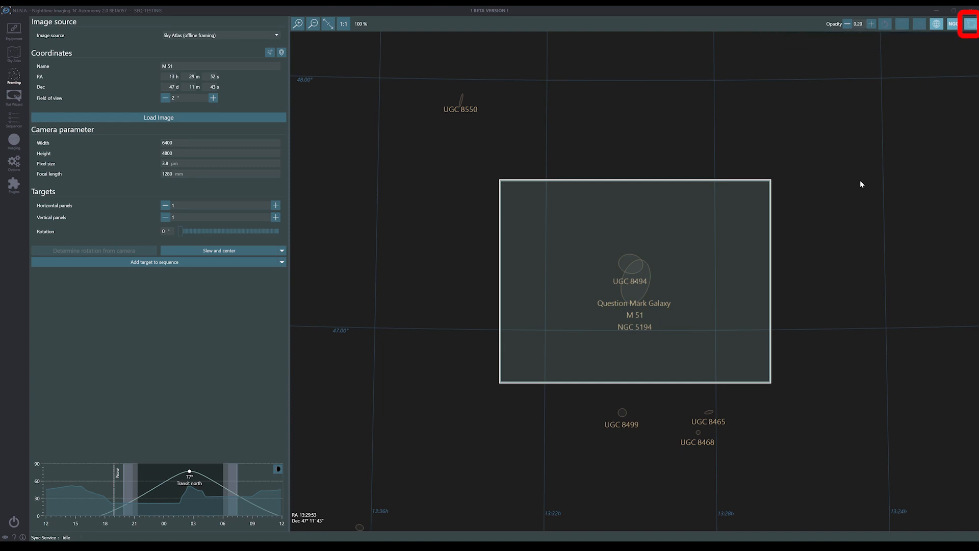
Enable drawing framing-cache images onto the offline sky map behind M 51.
click(165, 98)
text(7)
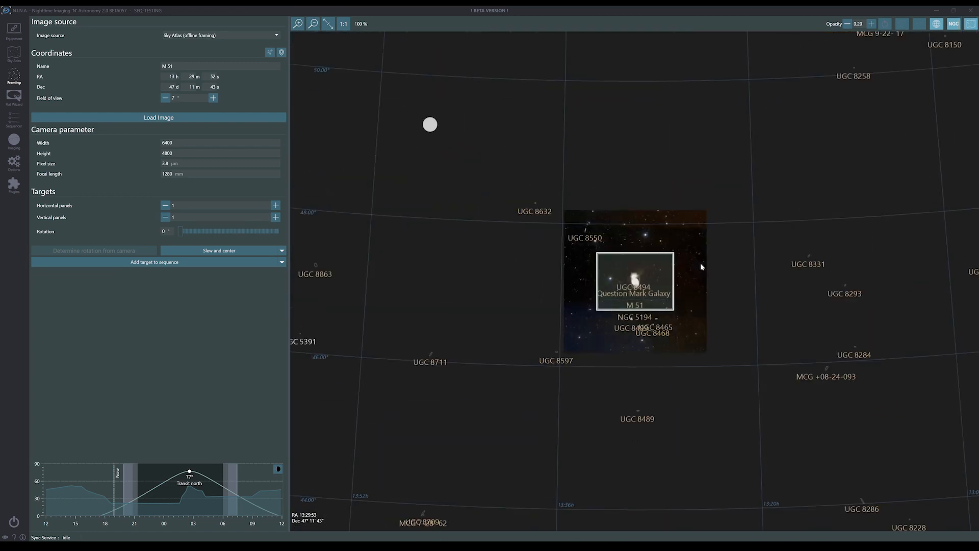
Widen the sky map field of view to about 60° around M51, revealing sparse cached imagery.
click(213, 98)
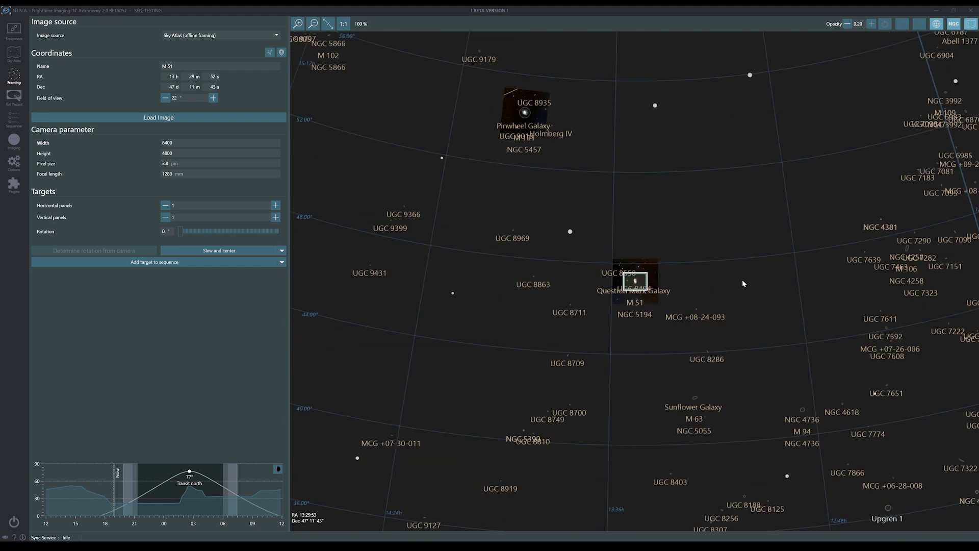
mouse_move(678, 247)
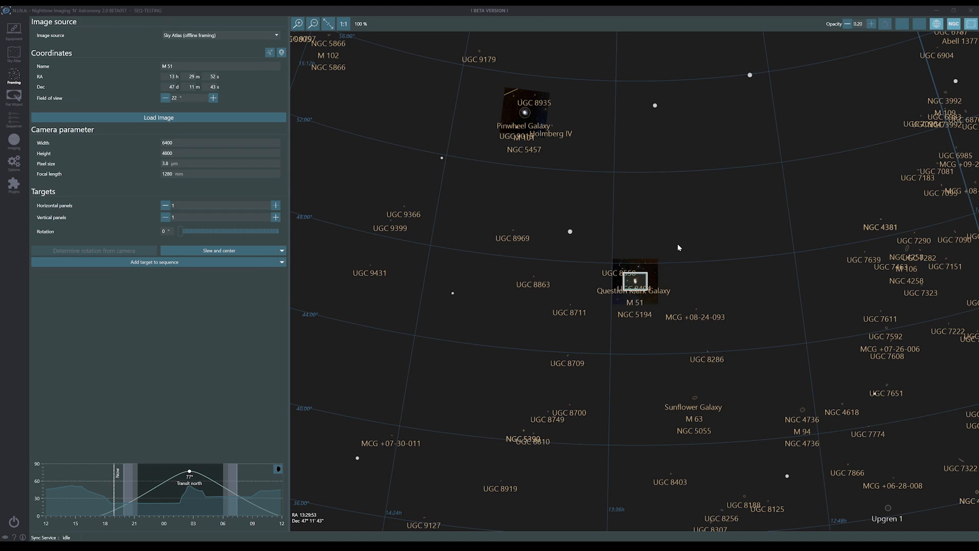
click(213, 98)
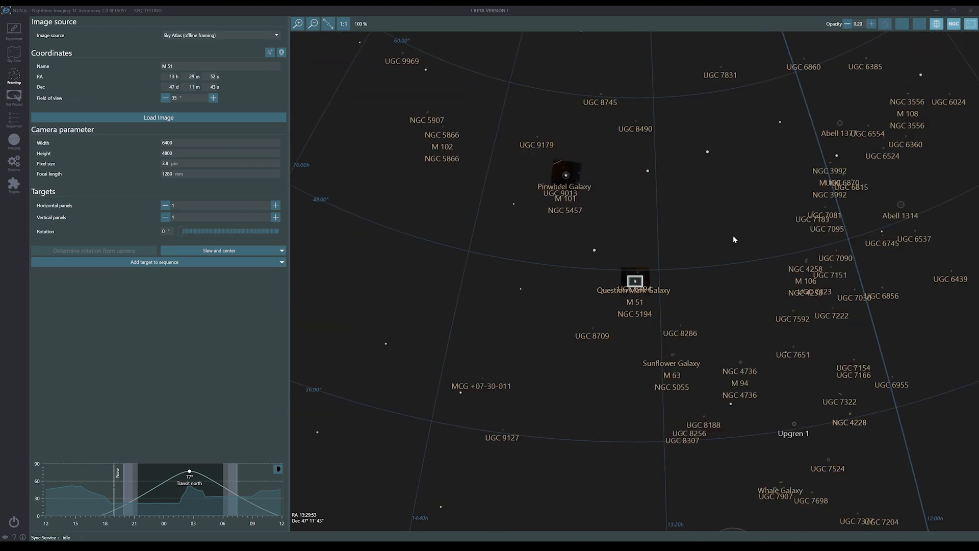
click(213, 98)
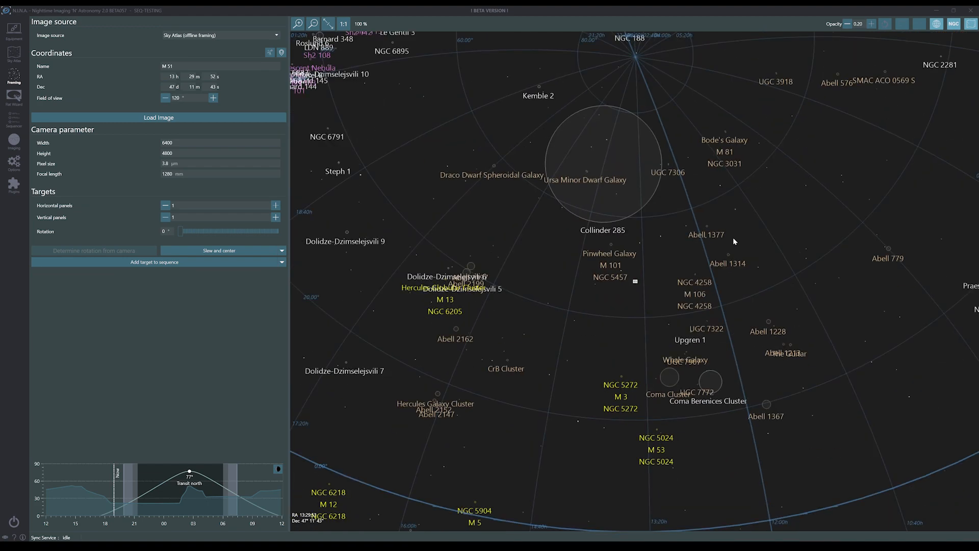
click(212, 98)
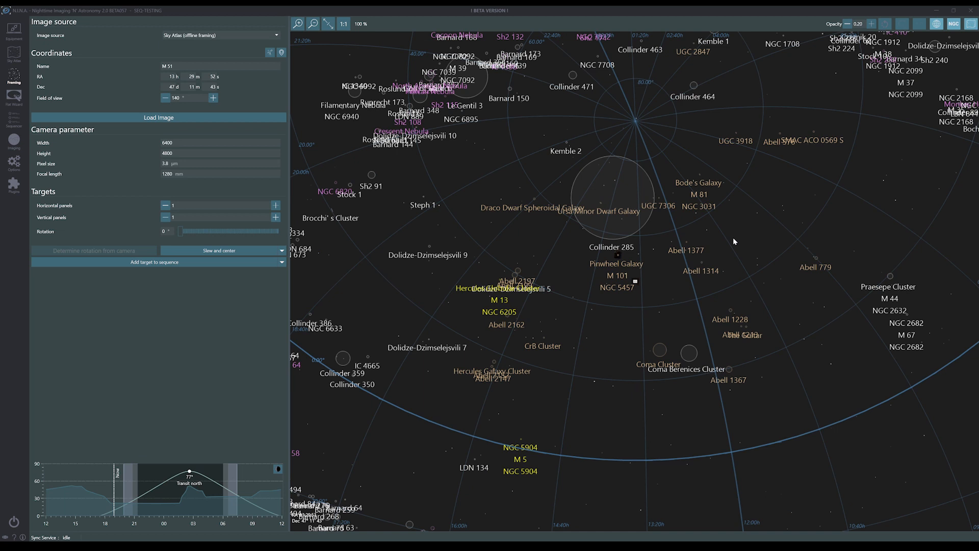
mouse_move(340, 188)
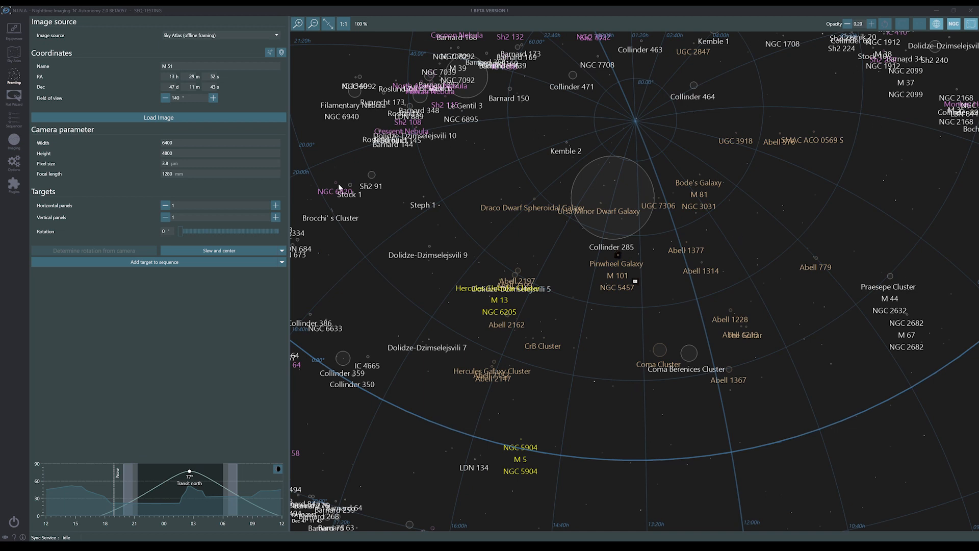
mouse_move(773, 223)
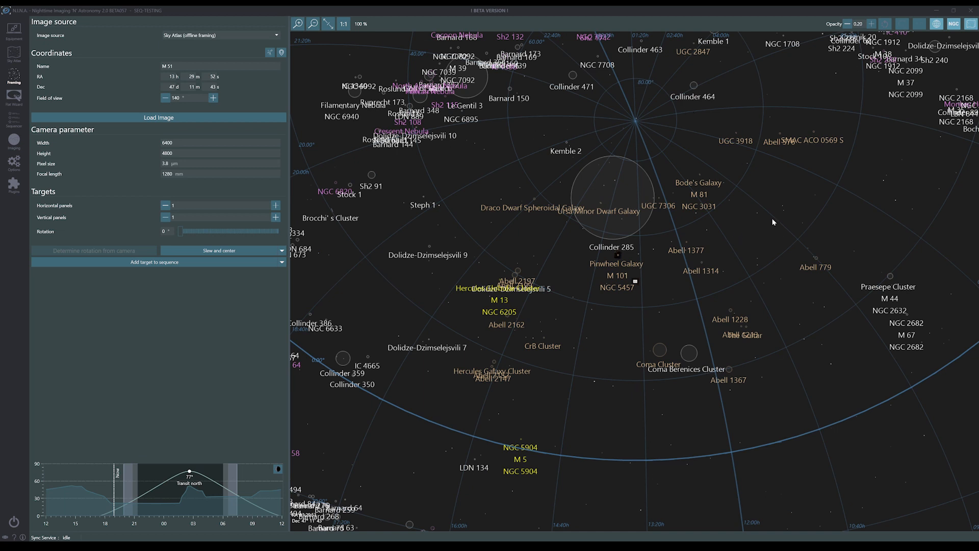
mouse_move(615, 283)
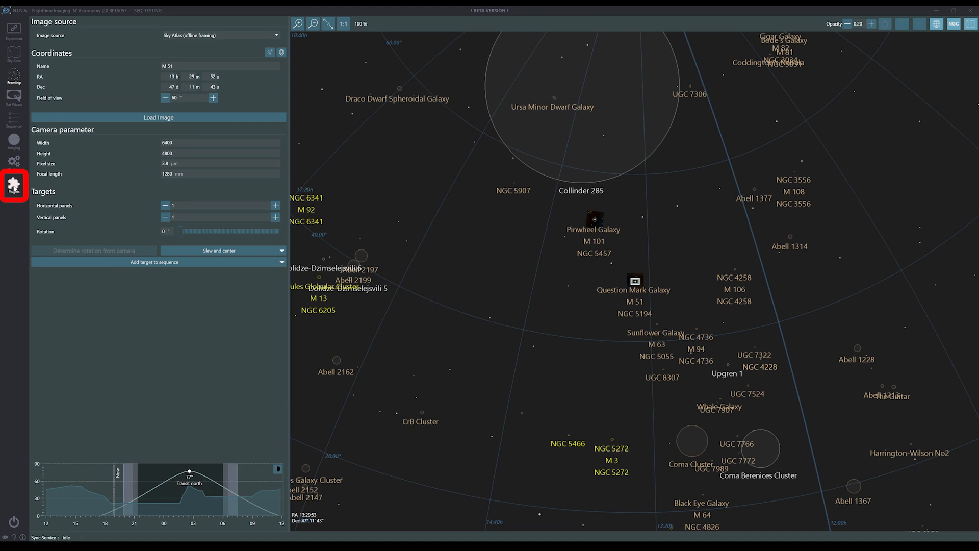
click(13, 185)
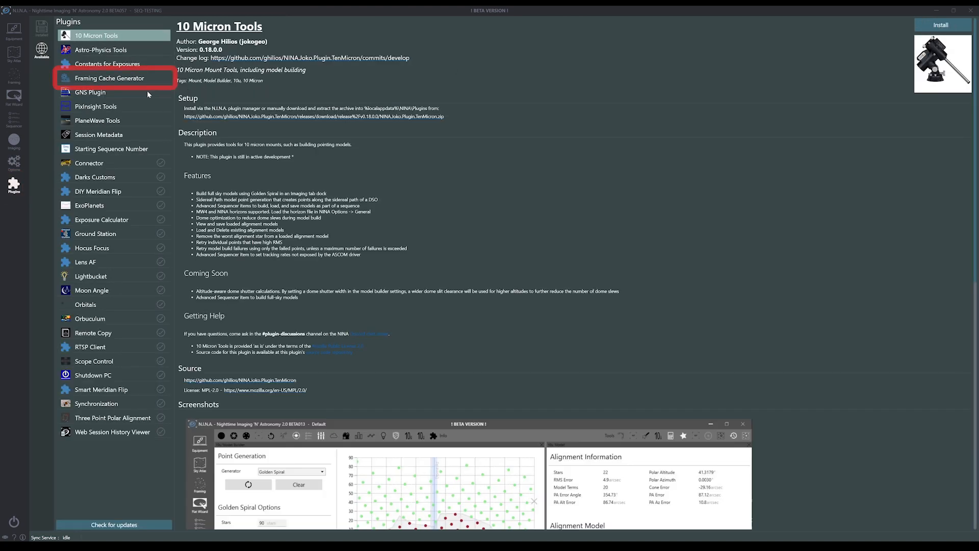
Install the Framing Cache Generator plugin, restart N.I.N.A., and list it under Installed plugins.
click(109, 77)
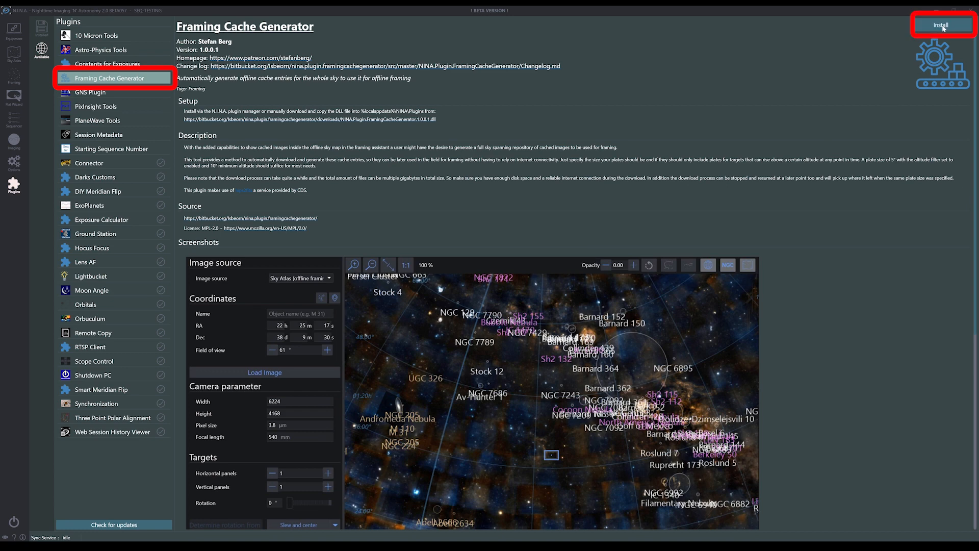
click(942, 24)
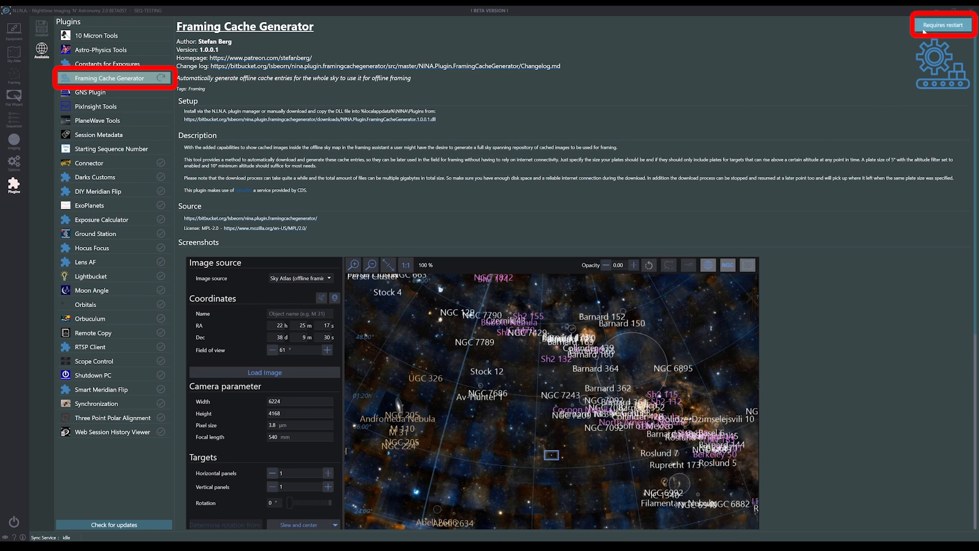
click(13, 32)
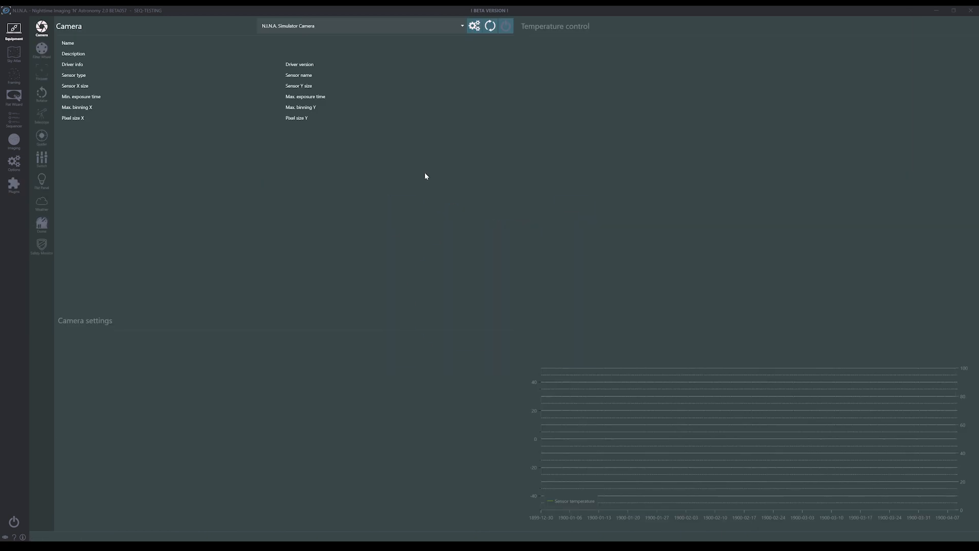
click(14, 184)
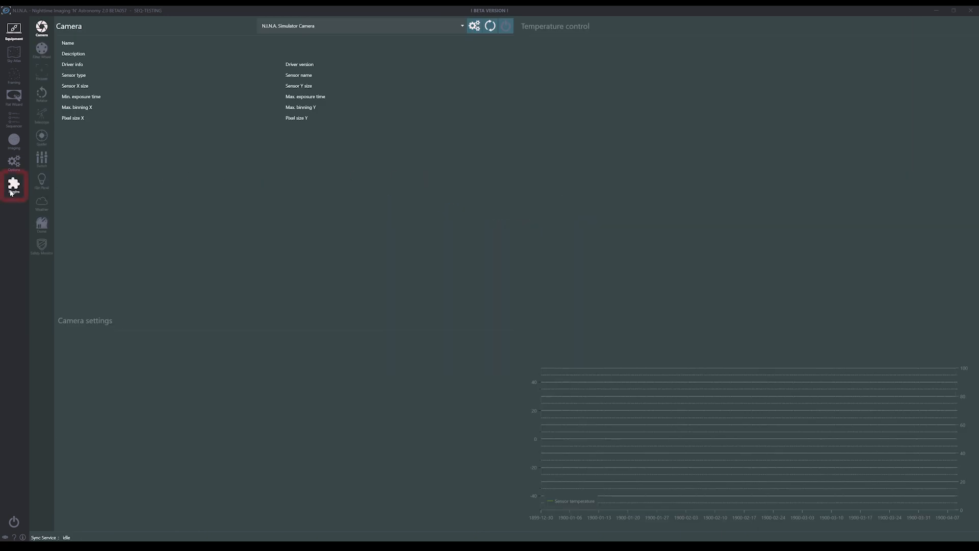
click(13, 183)
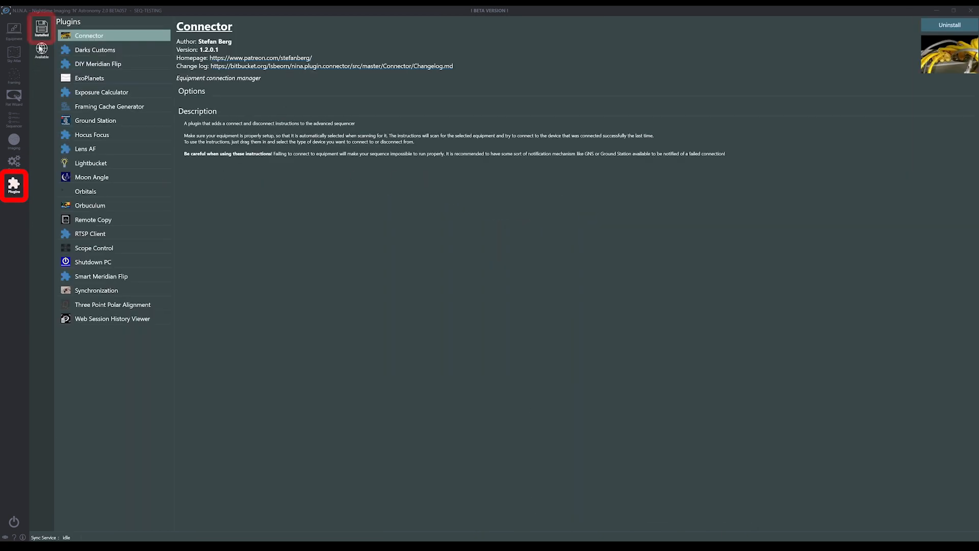
Download all 1828 sky plates at 5° plate size above 10° minimum altitude into the framing cache.
click(109, 106)
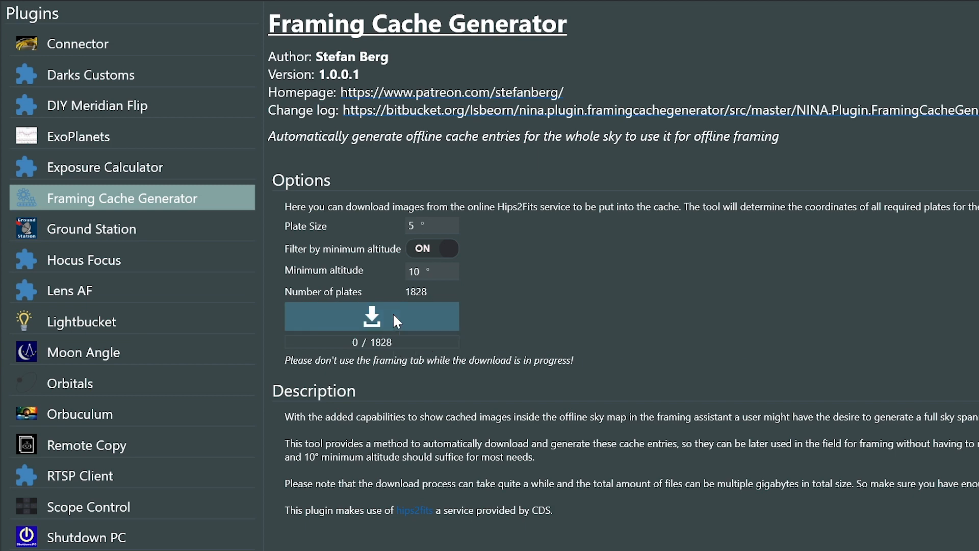
click(371, 316)
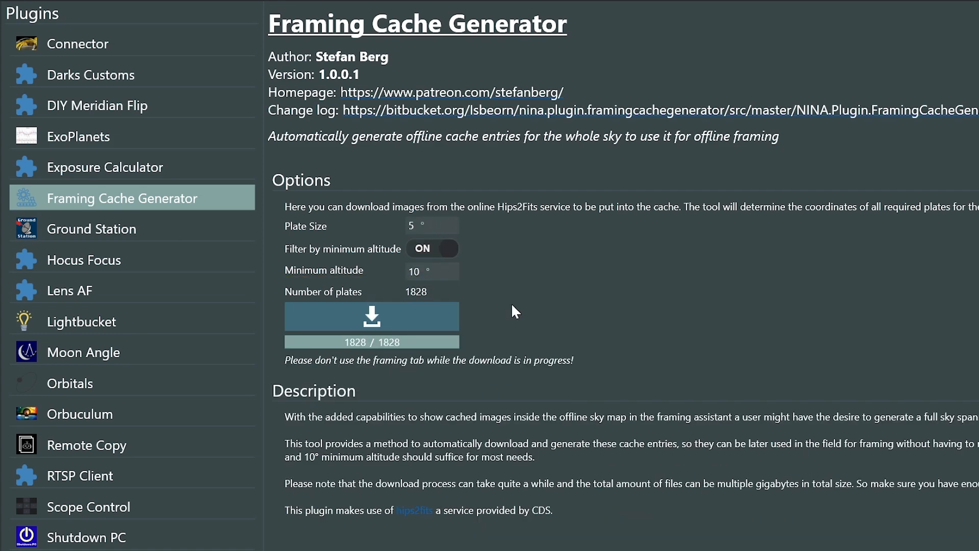
mouse_move(523, 318)
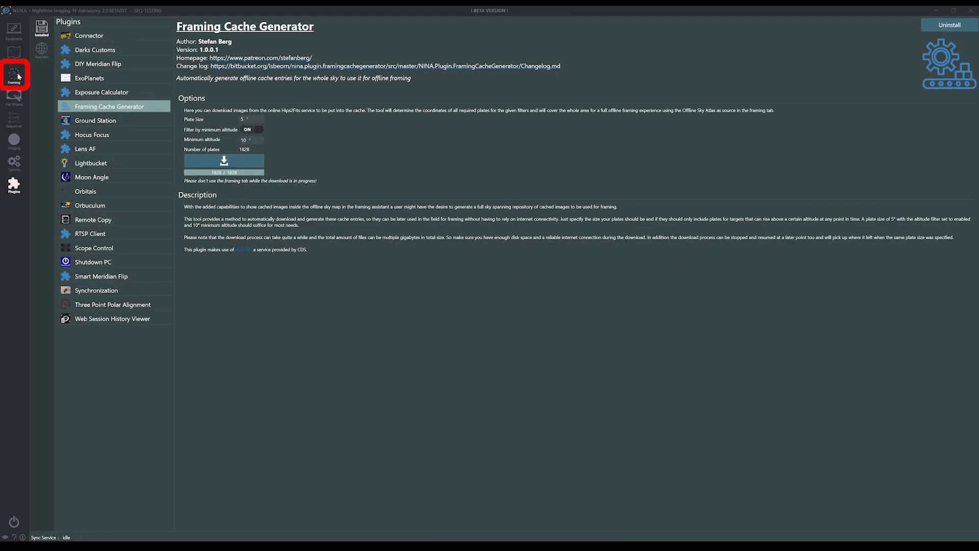
Centre the framing assistant on the Horsehead Nebula by searching 'horse' in the Name box.
click(13, 74)
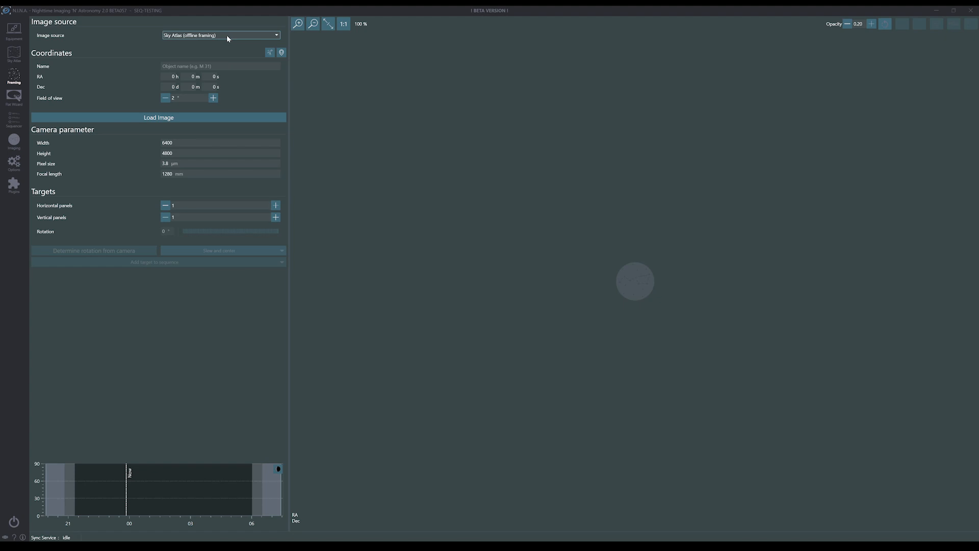
text(horsehead Nebula)
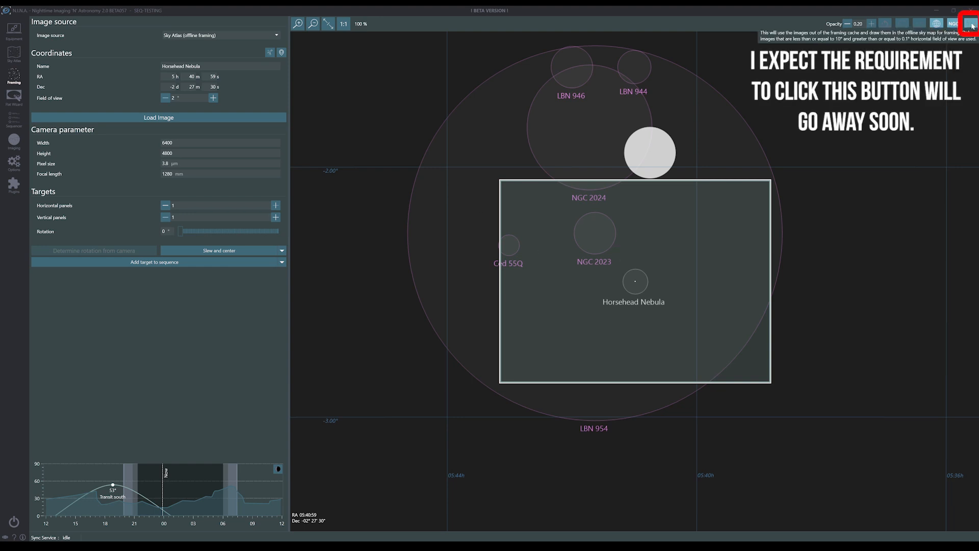
Toggle the cached-image overlay, widen the view around the Horsehead Nebula, and close the FramingAssistantCache folder.
click(972, 24)
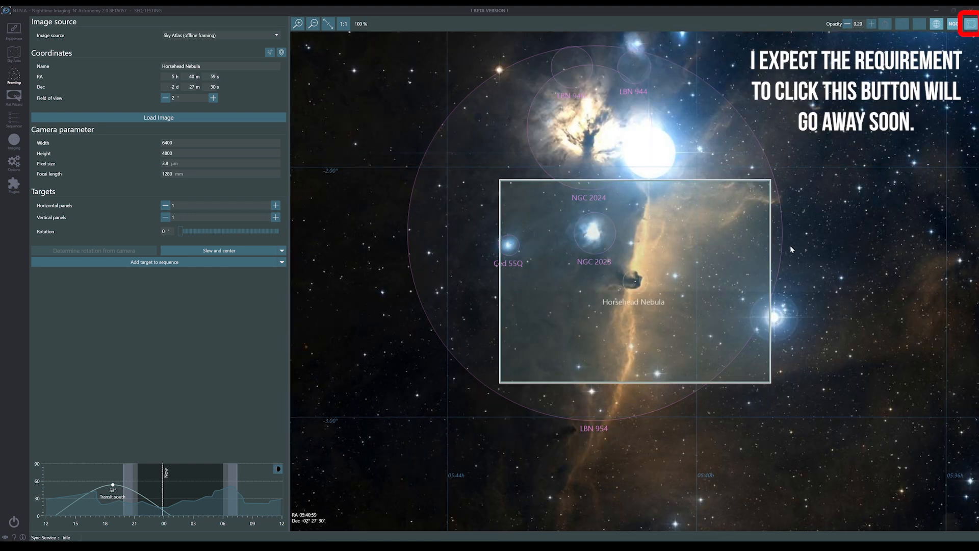
click(970, 23)
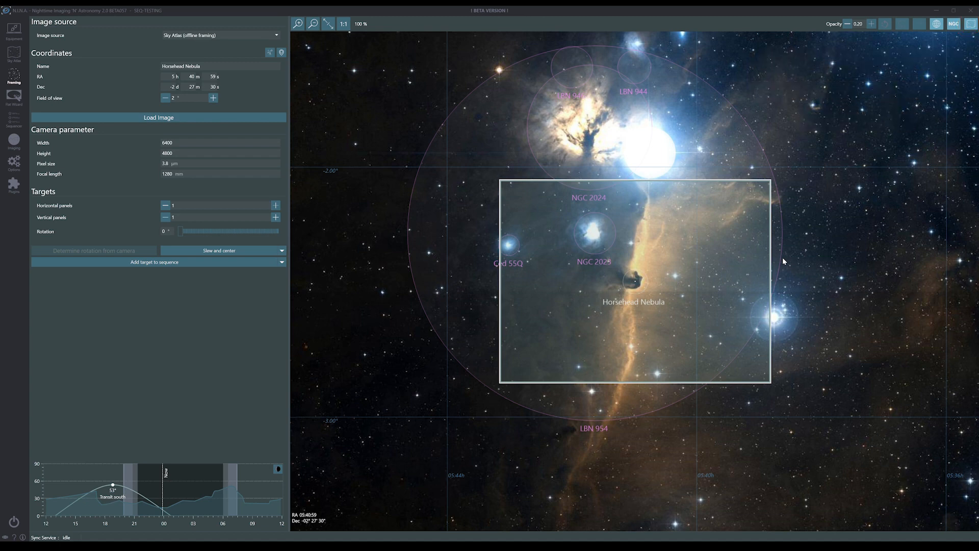
click(212, 98)
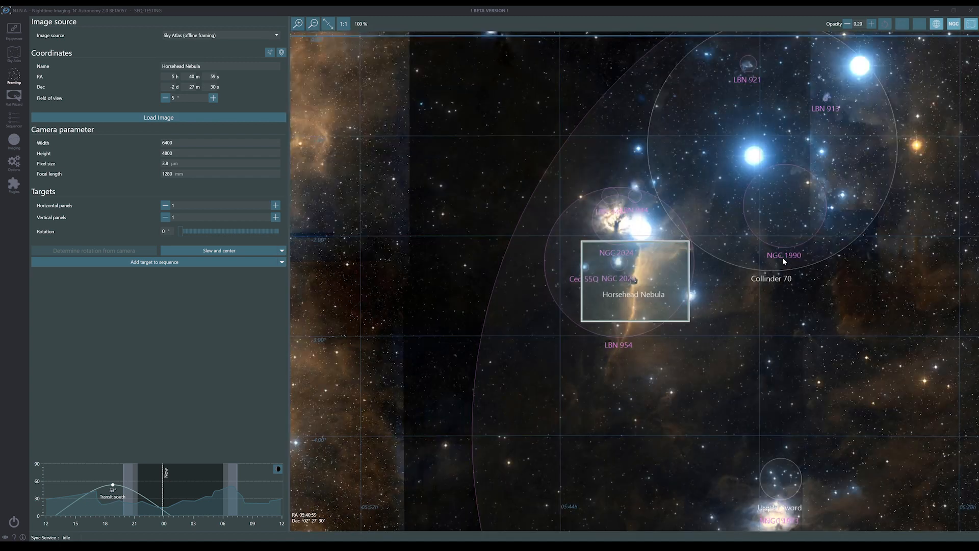
click(213, 98)
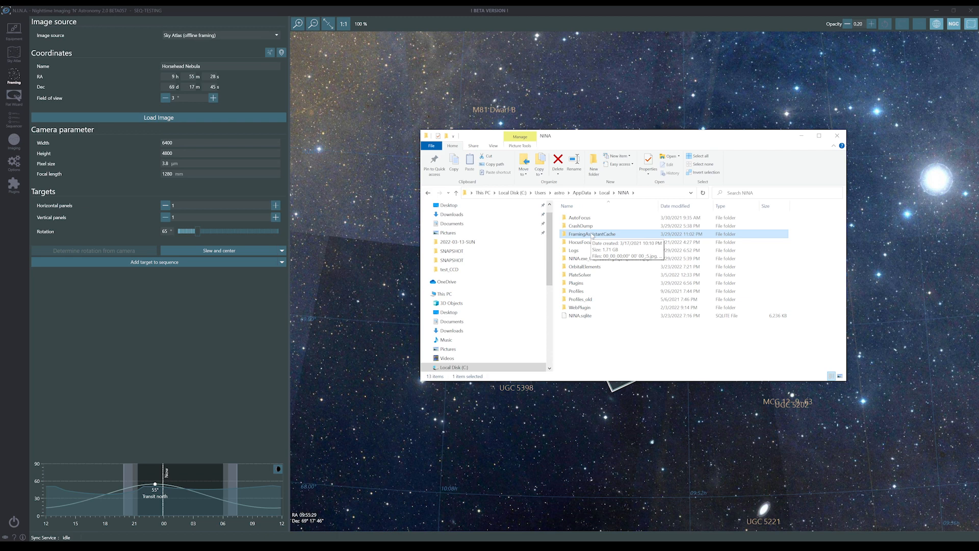
click(836, 136)
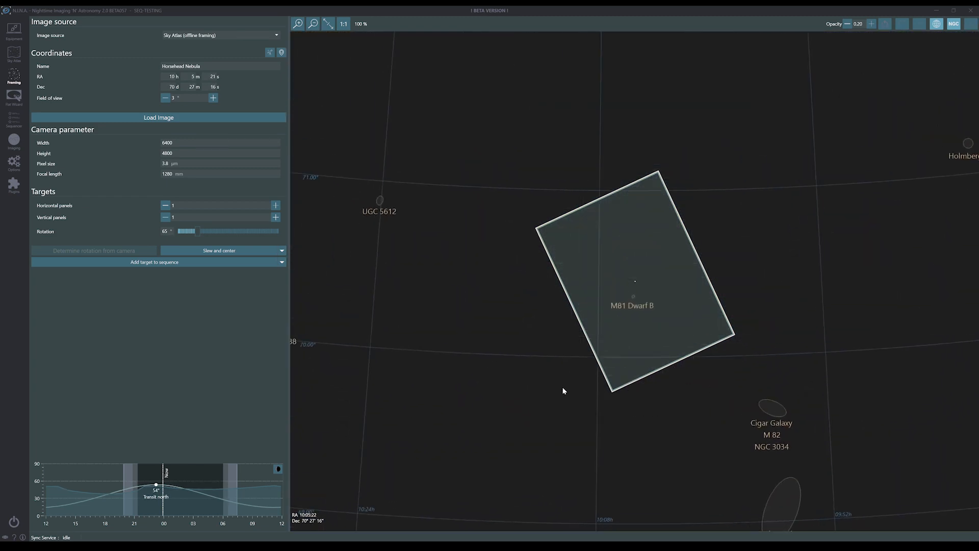
Frame M51 at 1.5° field of view and show the cached sky mosaic behind the 65°-rotated frame.
click(158, 117)
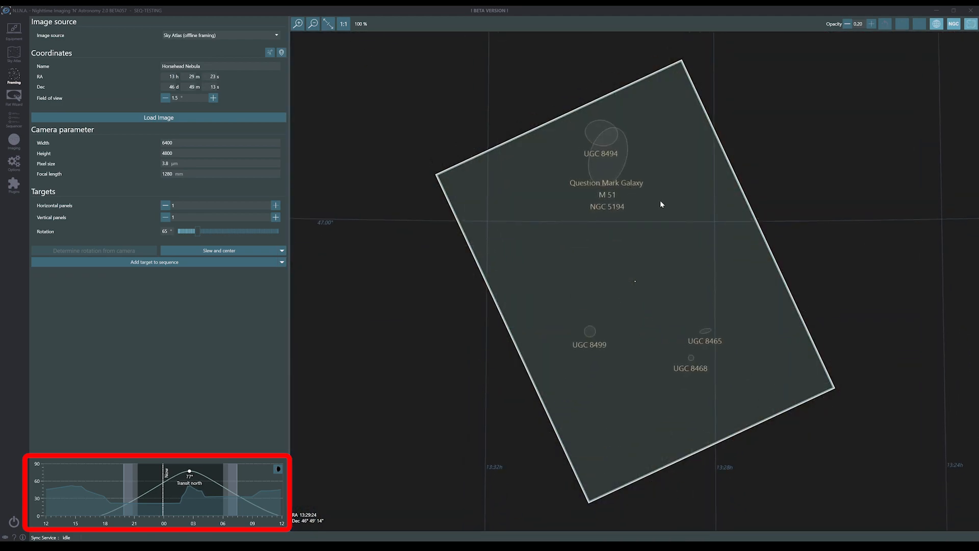
click(159, 117)
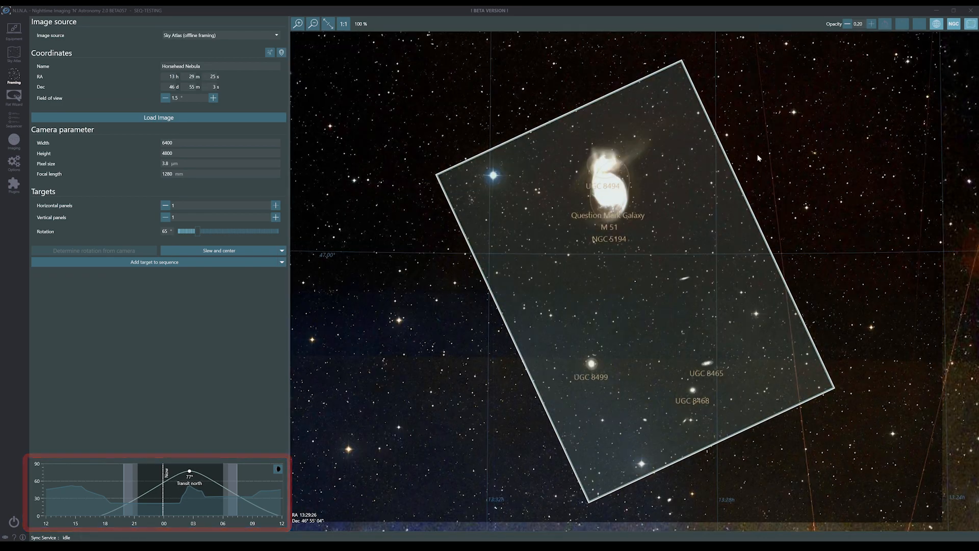